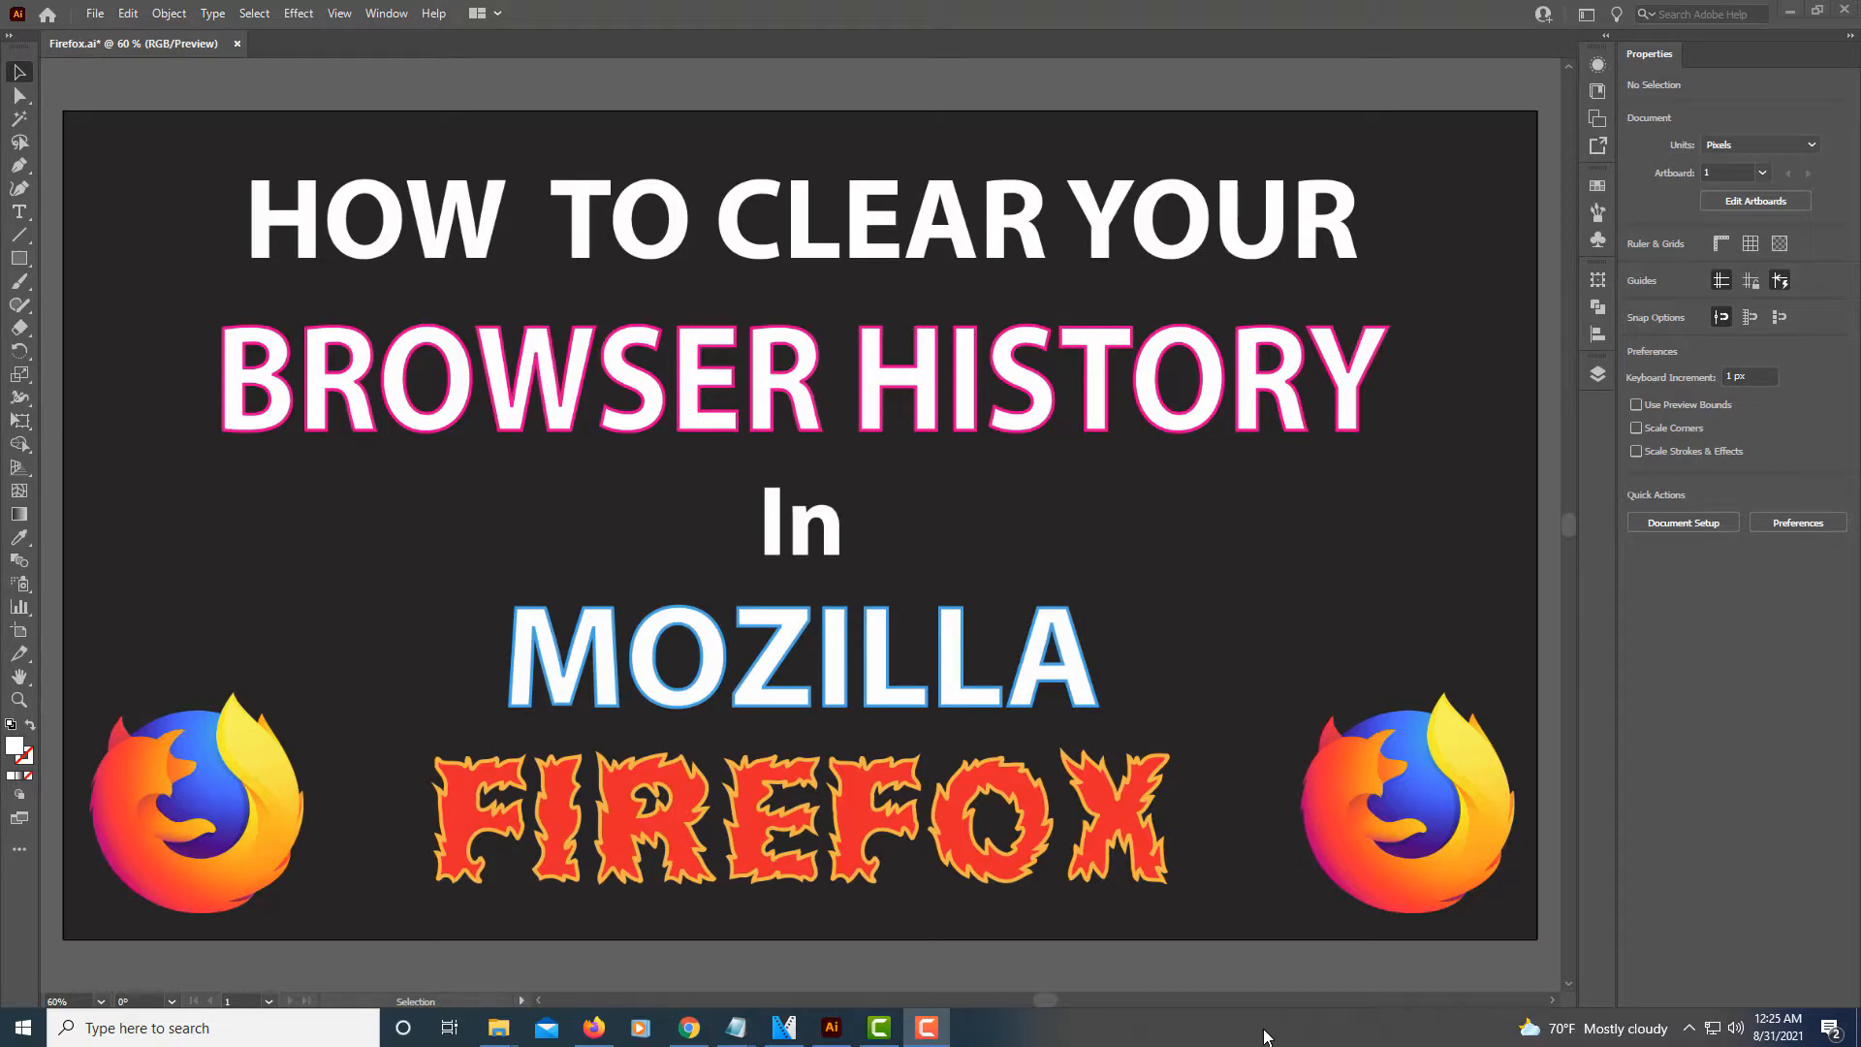
# - Bring the Firefox window with Google forward and show the application menu
pyautogui.click(593, 1027)
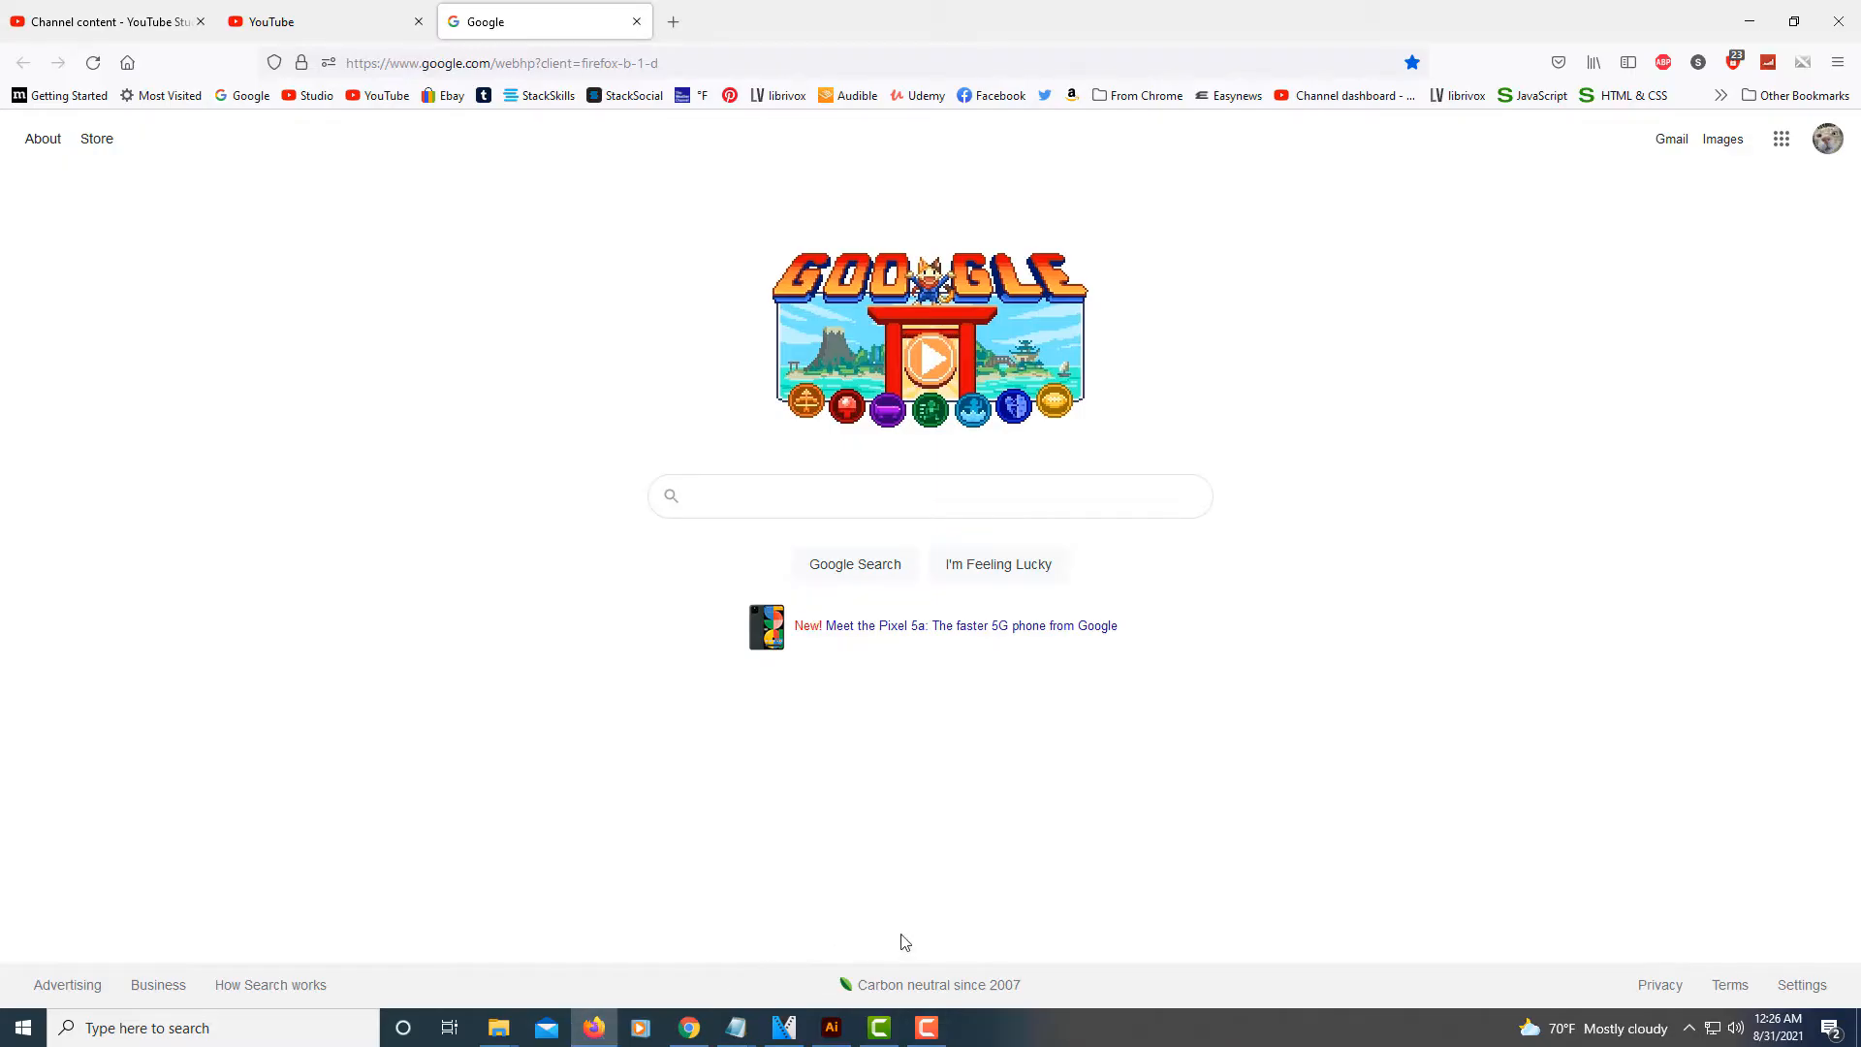
pyautogui.moveTo(1092, 880)
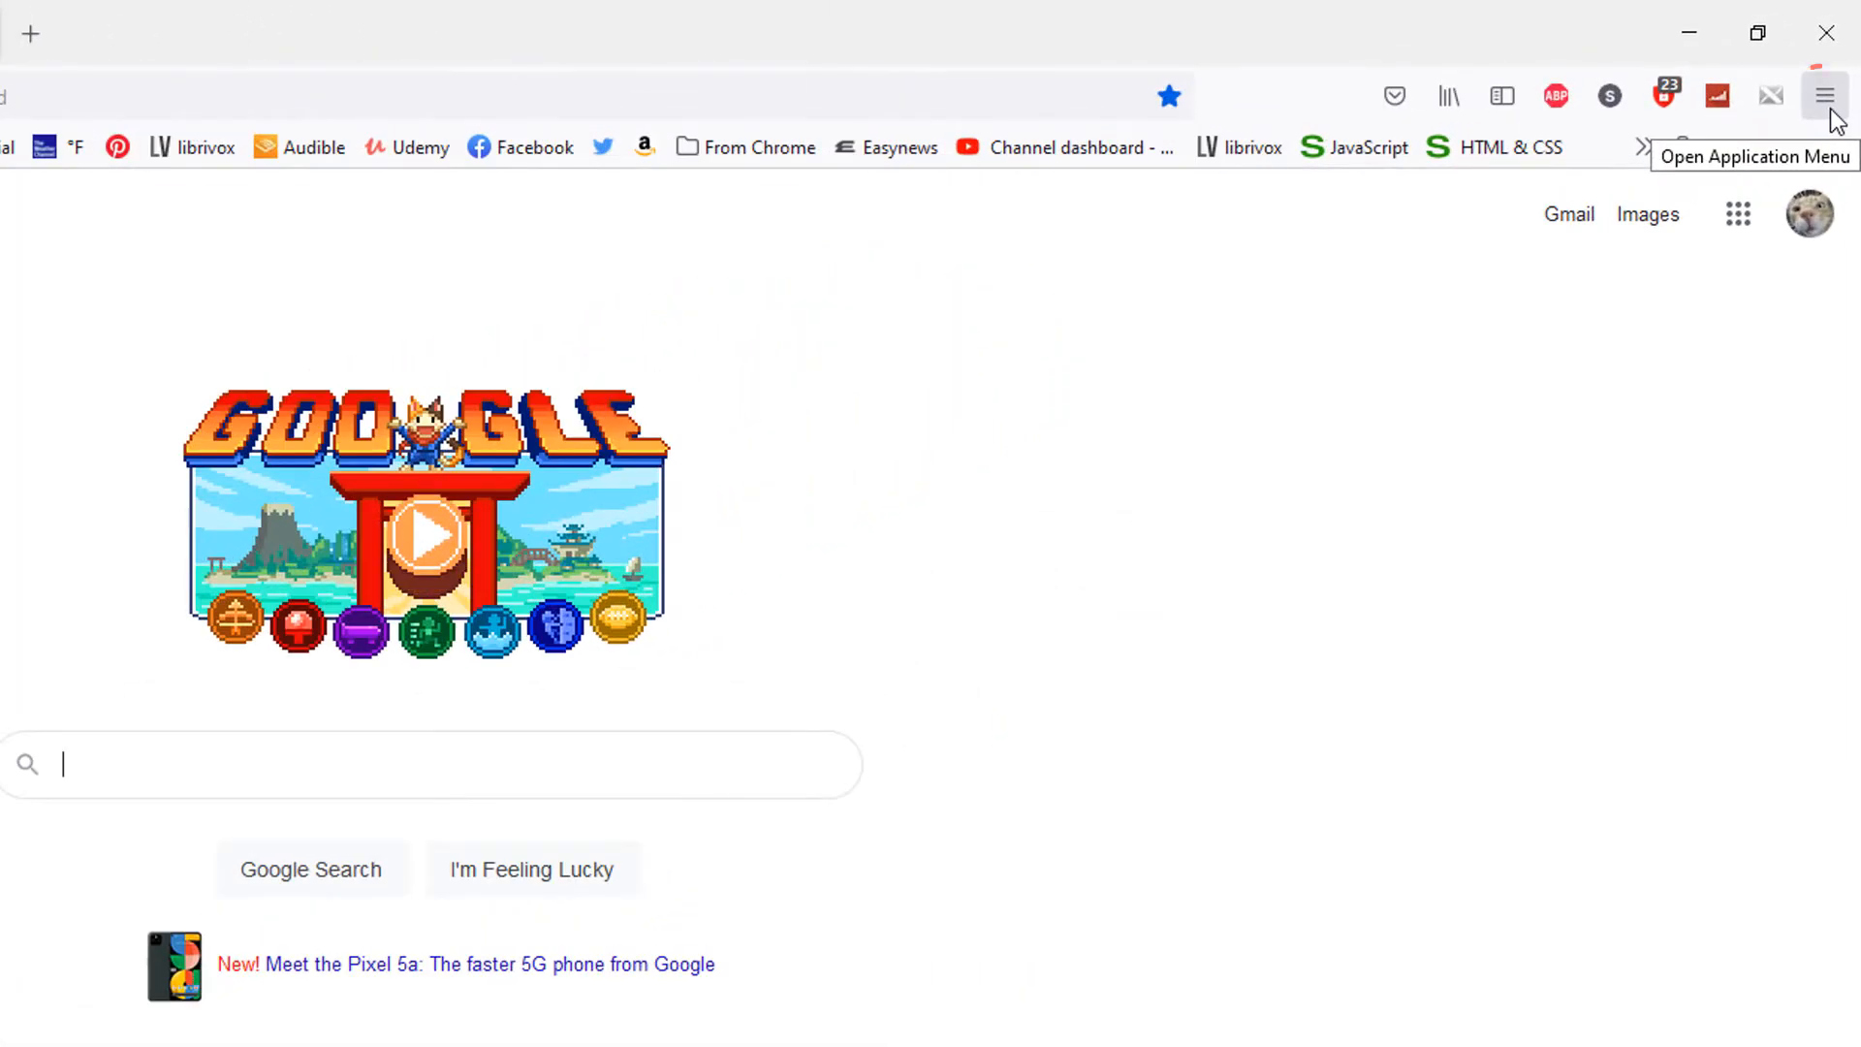
pyautogui.click(1826, 97)
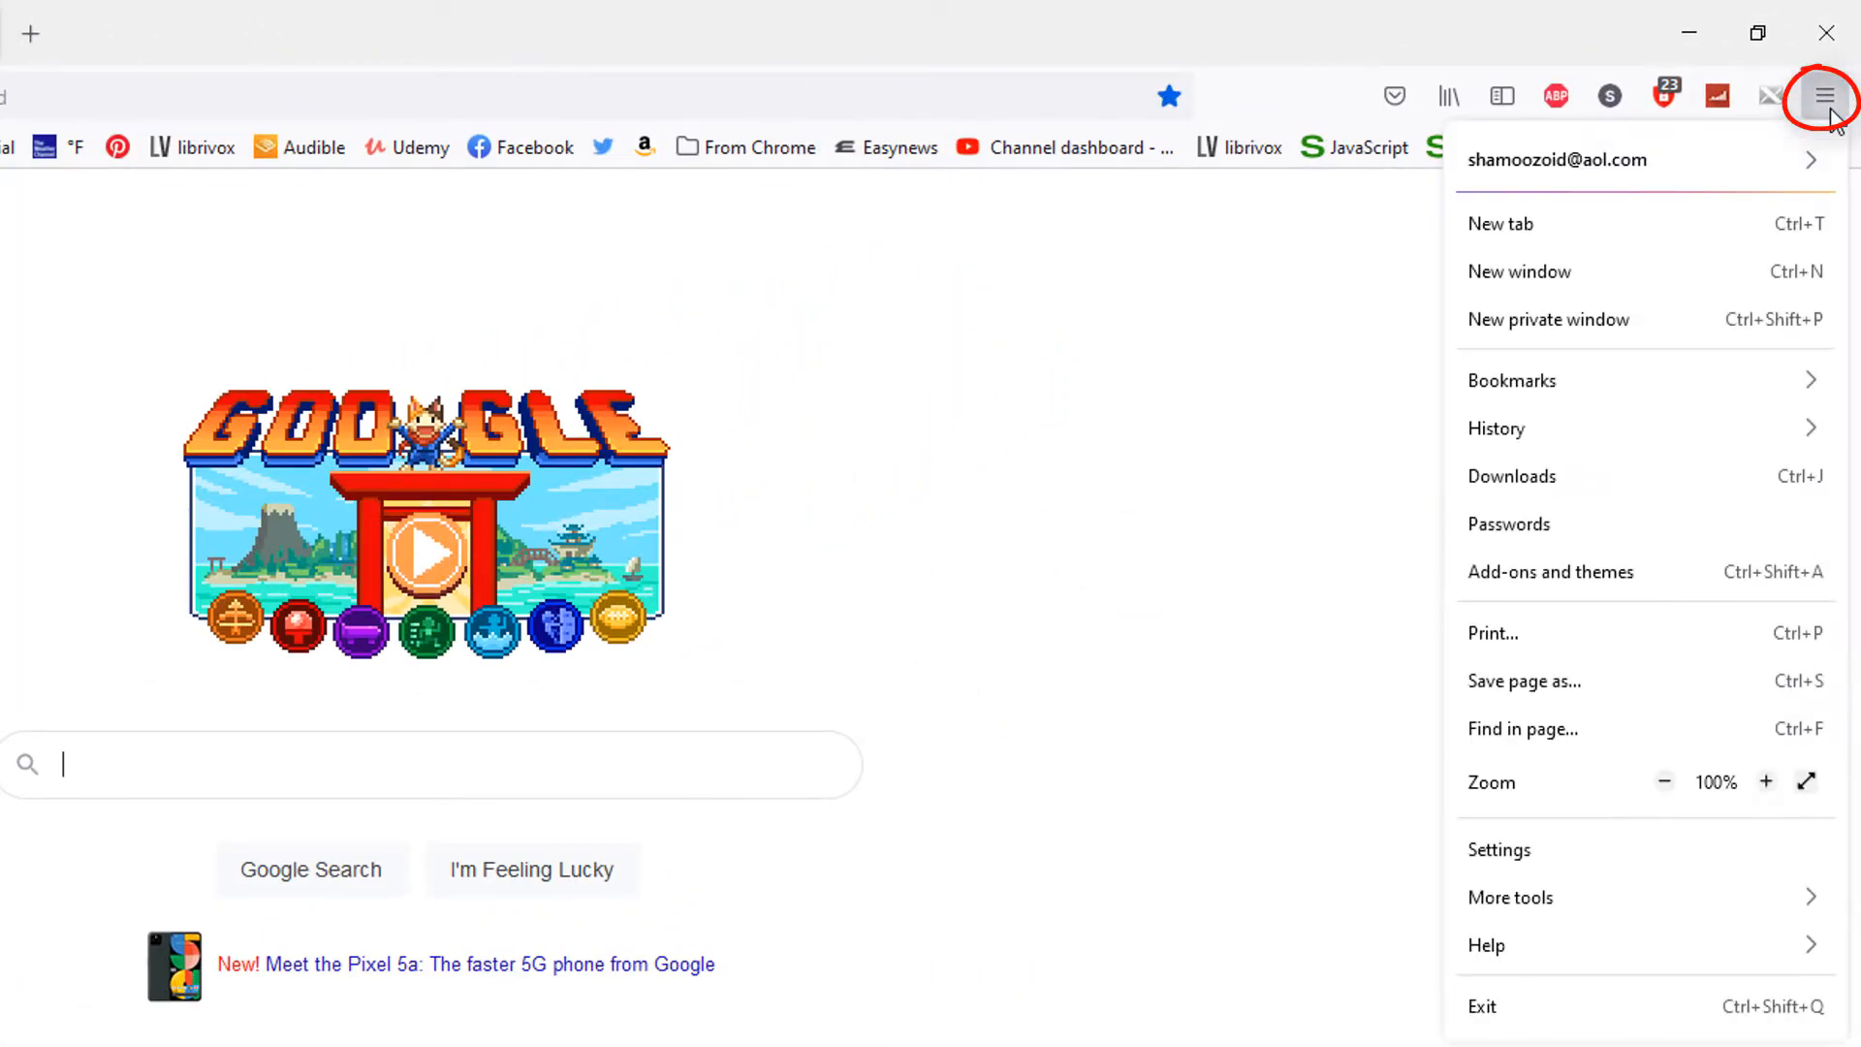
pyautogui.moveTo(1601, 776)
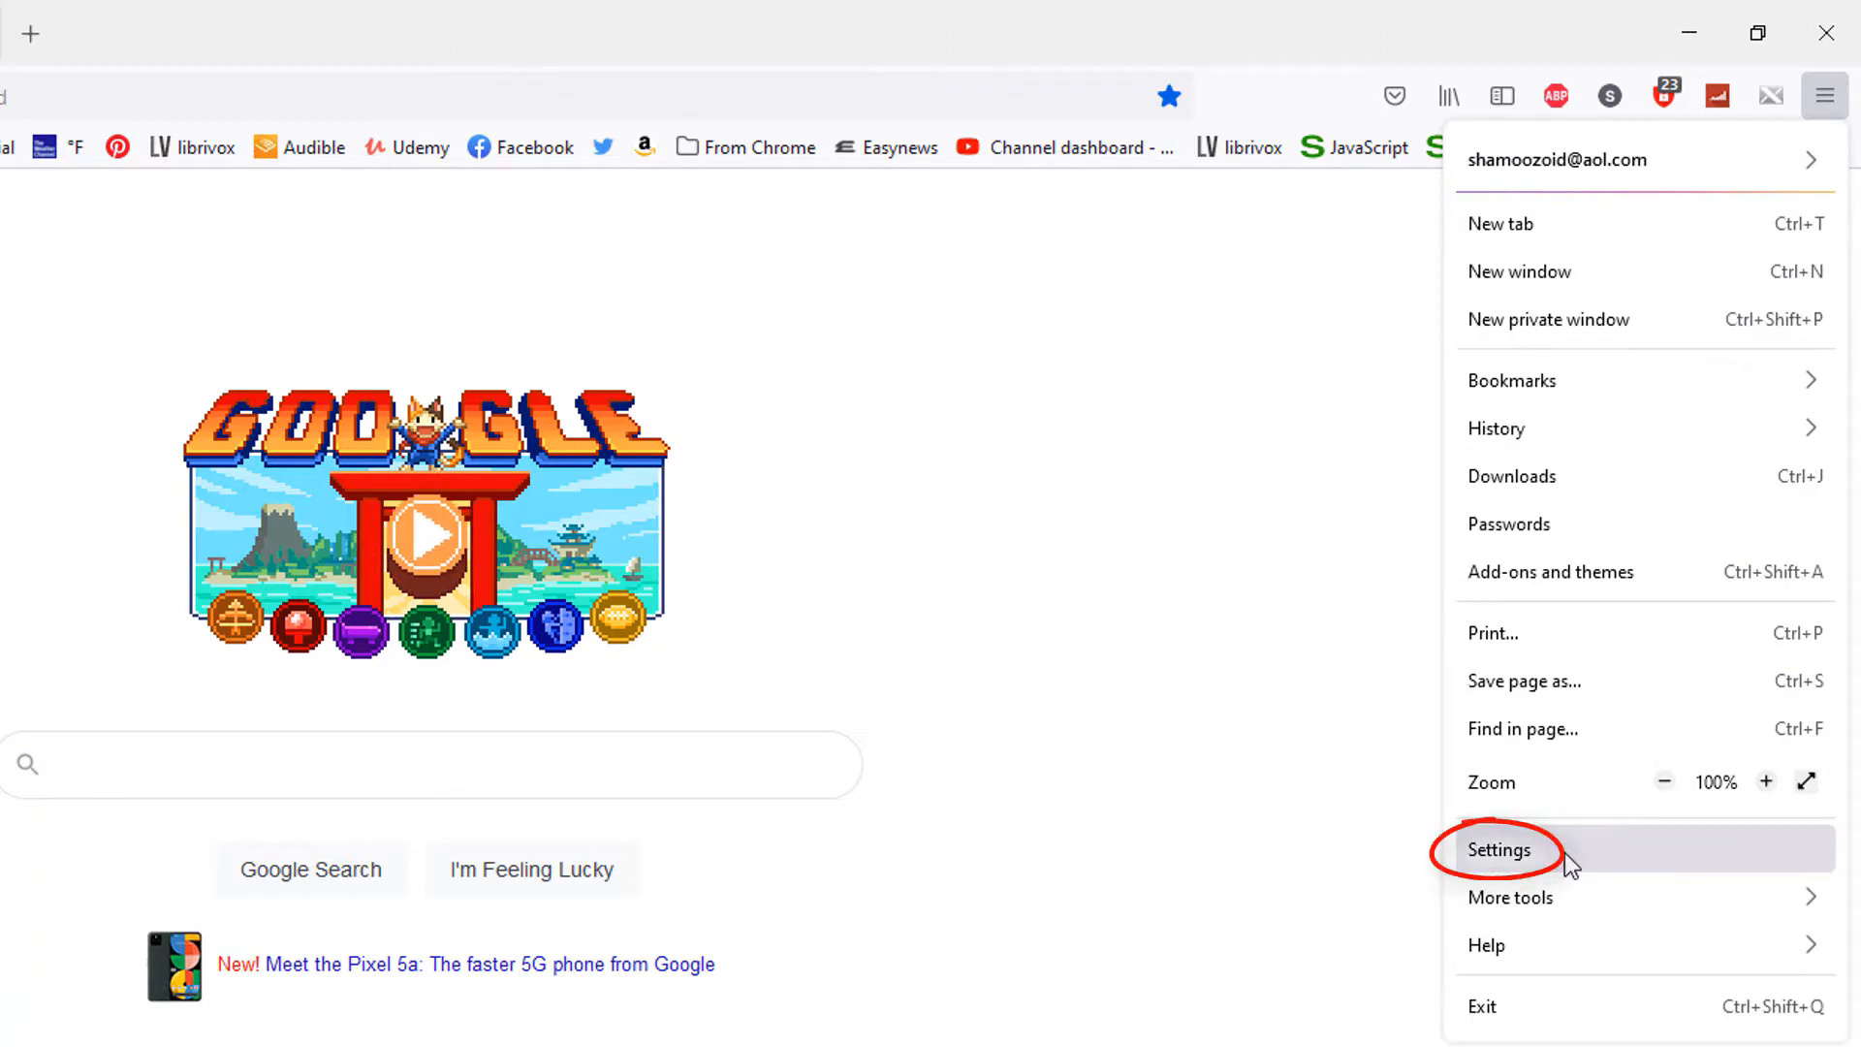
# - Open Firefox Settings in a new tab, landing on the General section
pyautogui.click(1498, 849)
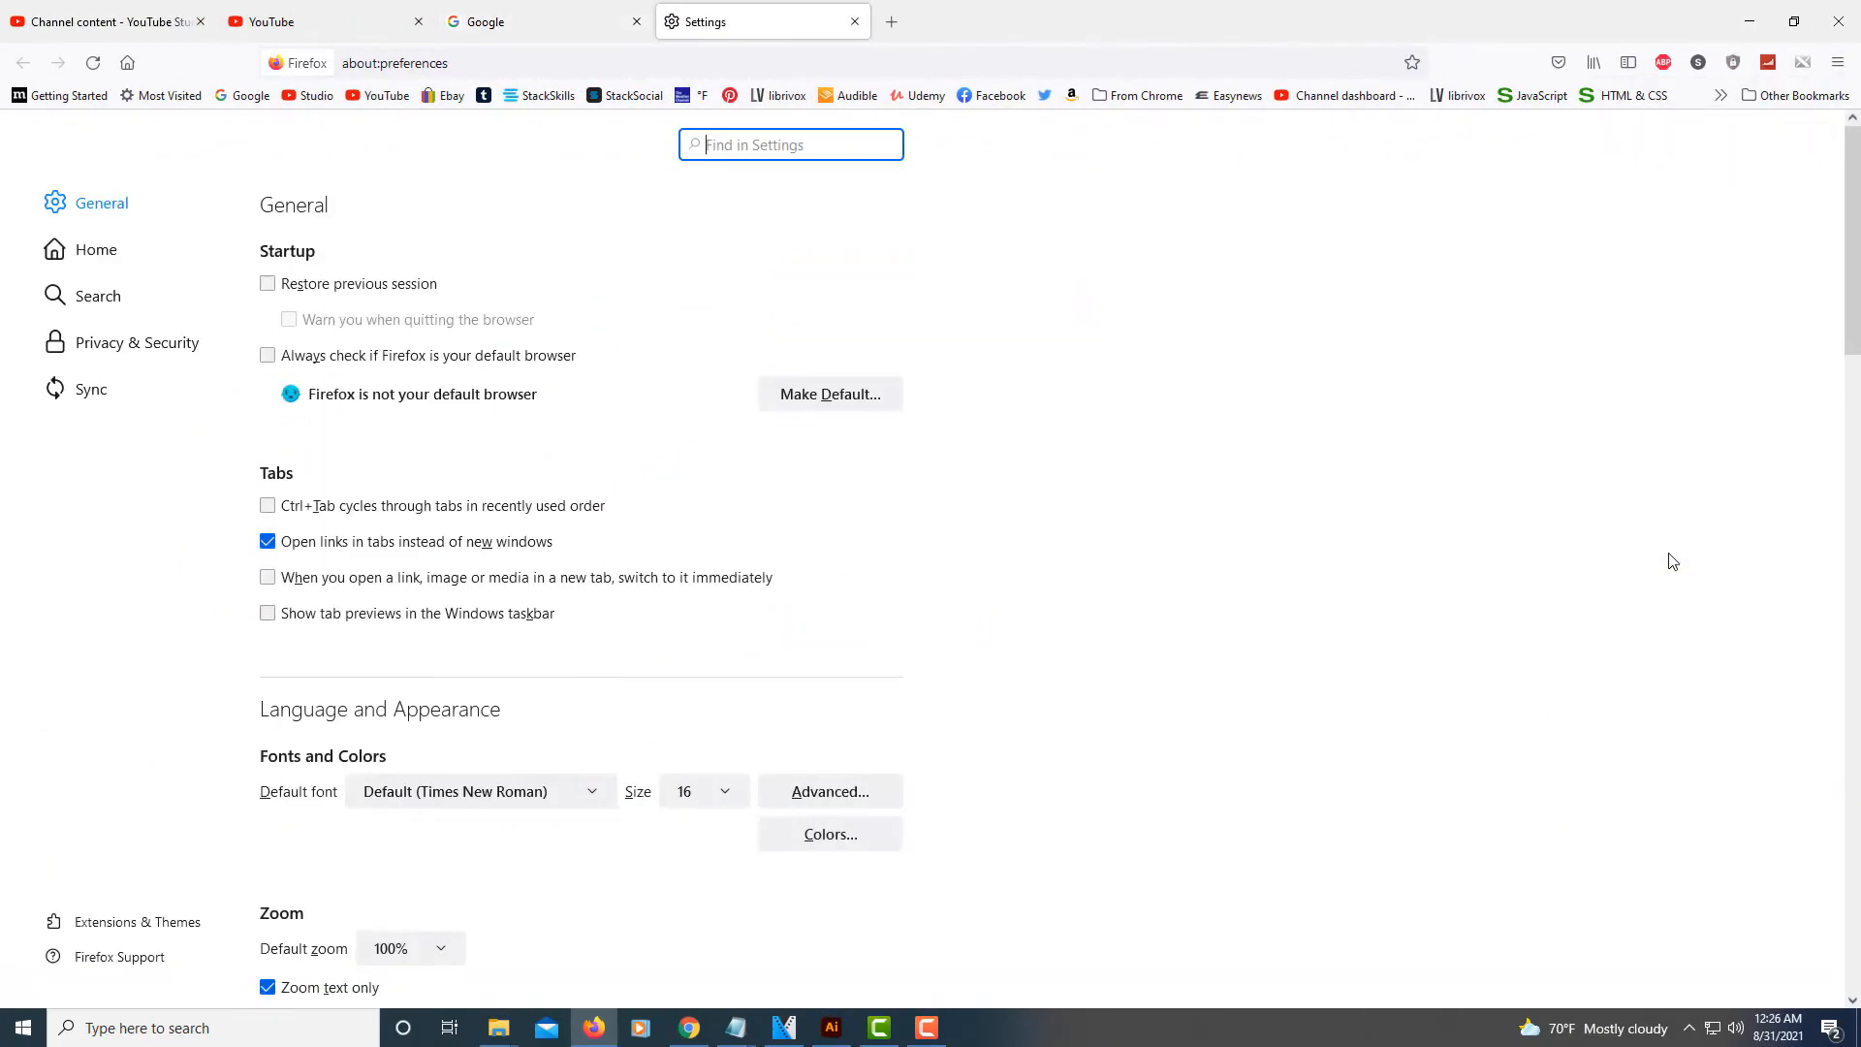
pyautogui.moveTo(346, 490)
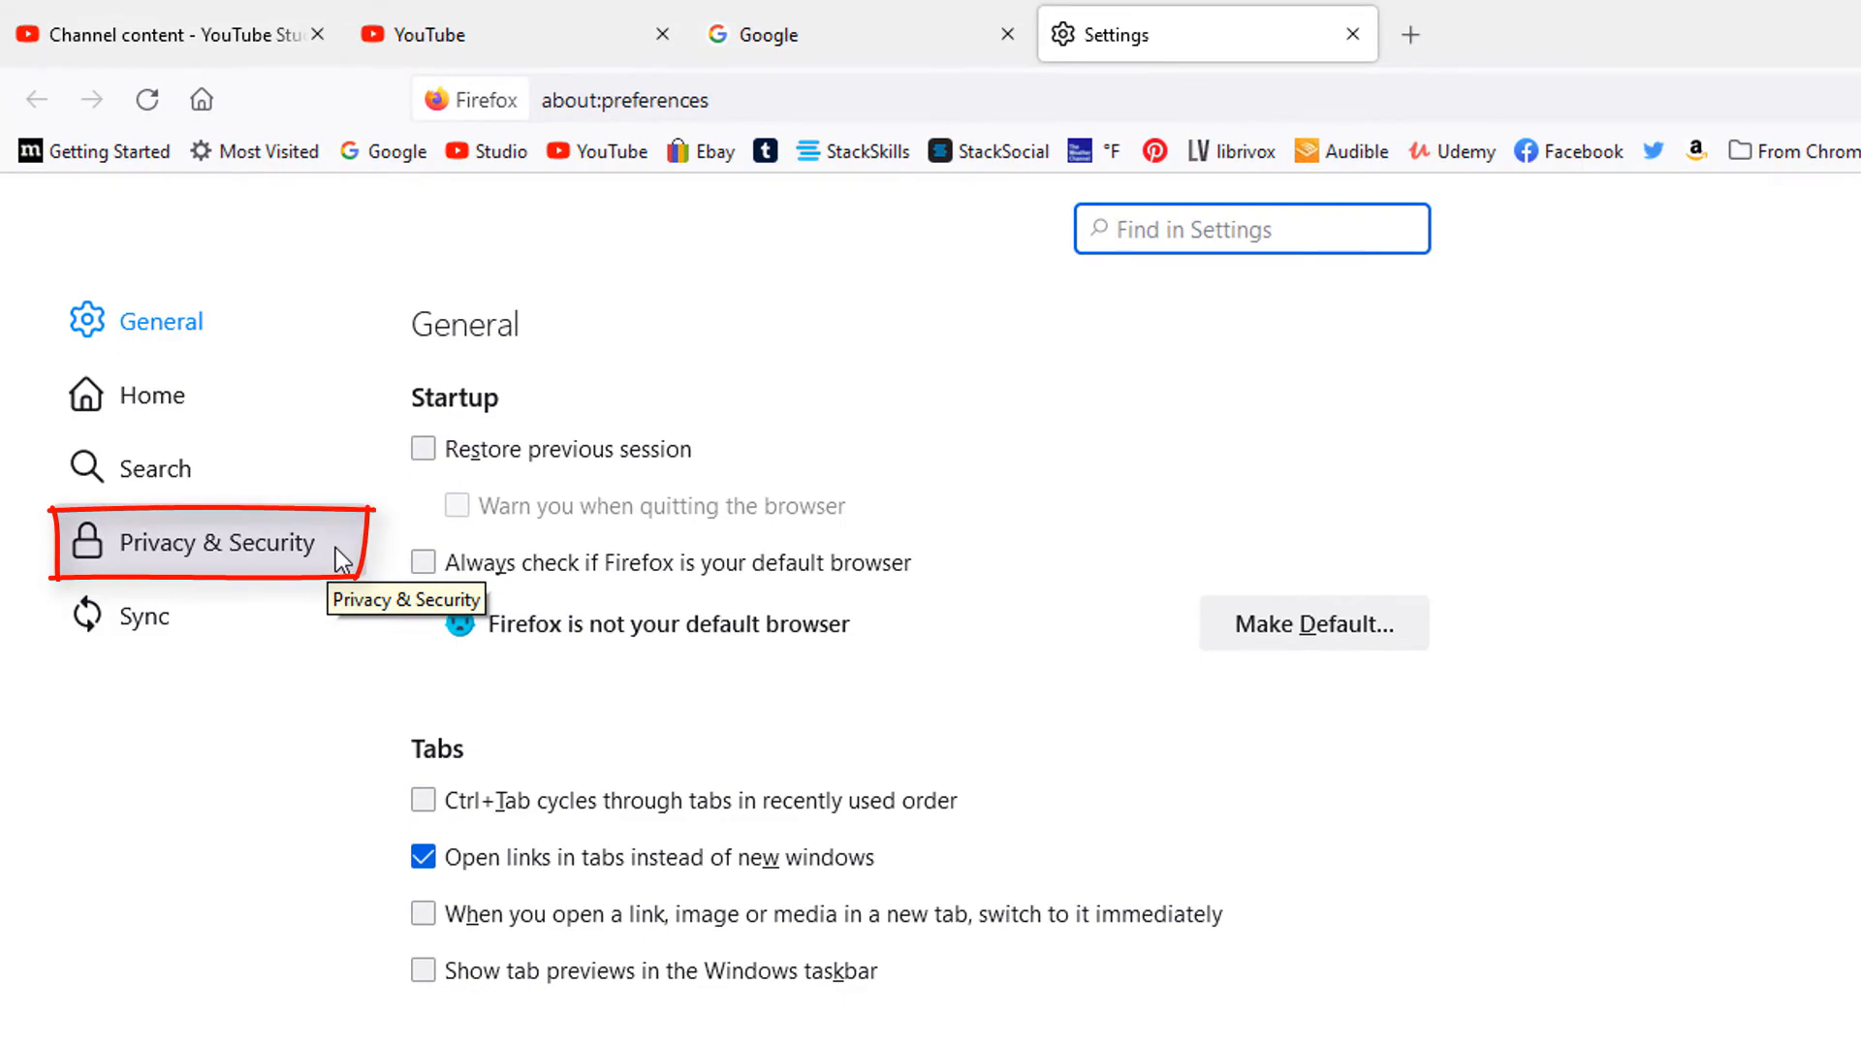
# - Show Privacy & Security scrolled to Cookies and Site Data, reporting 1.5 MB stored
pyautogui.click(196, 543)
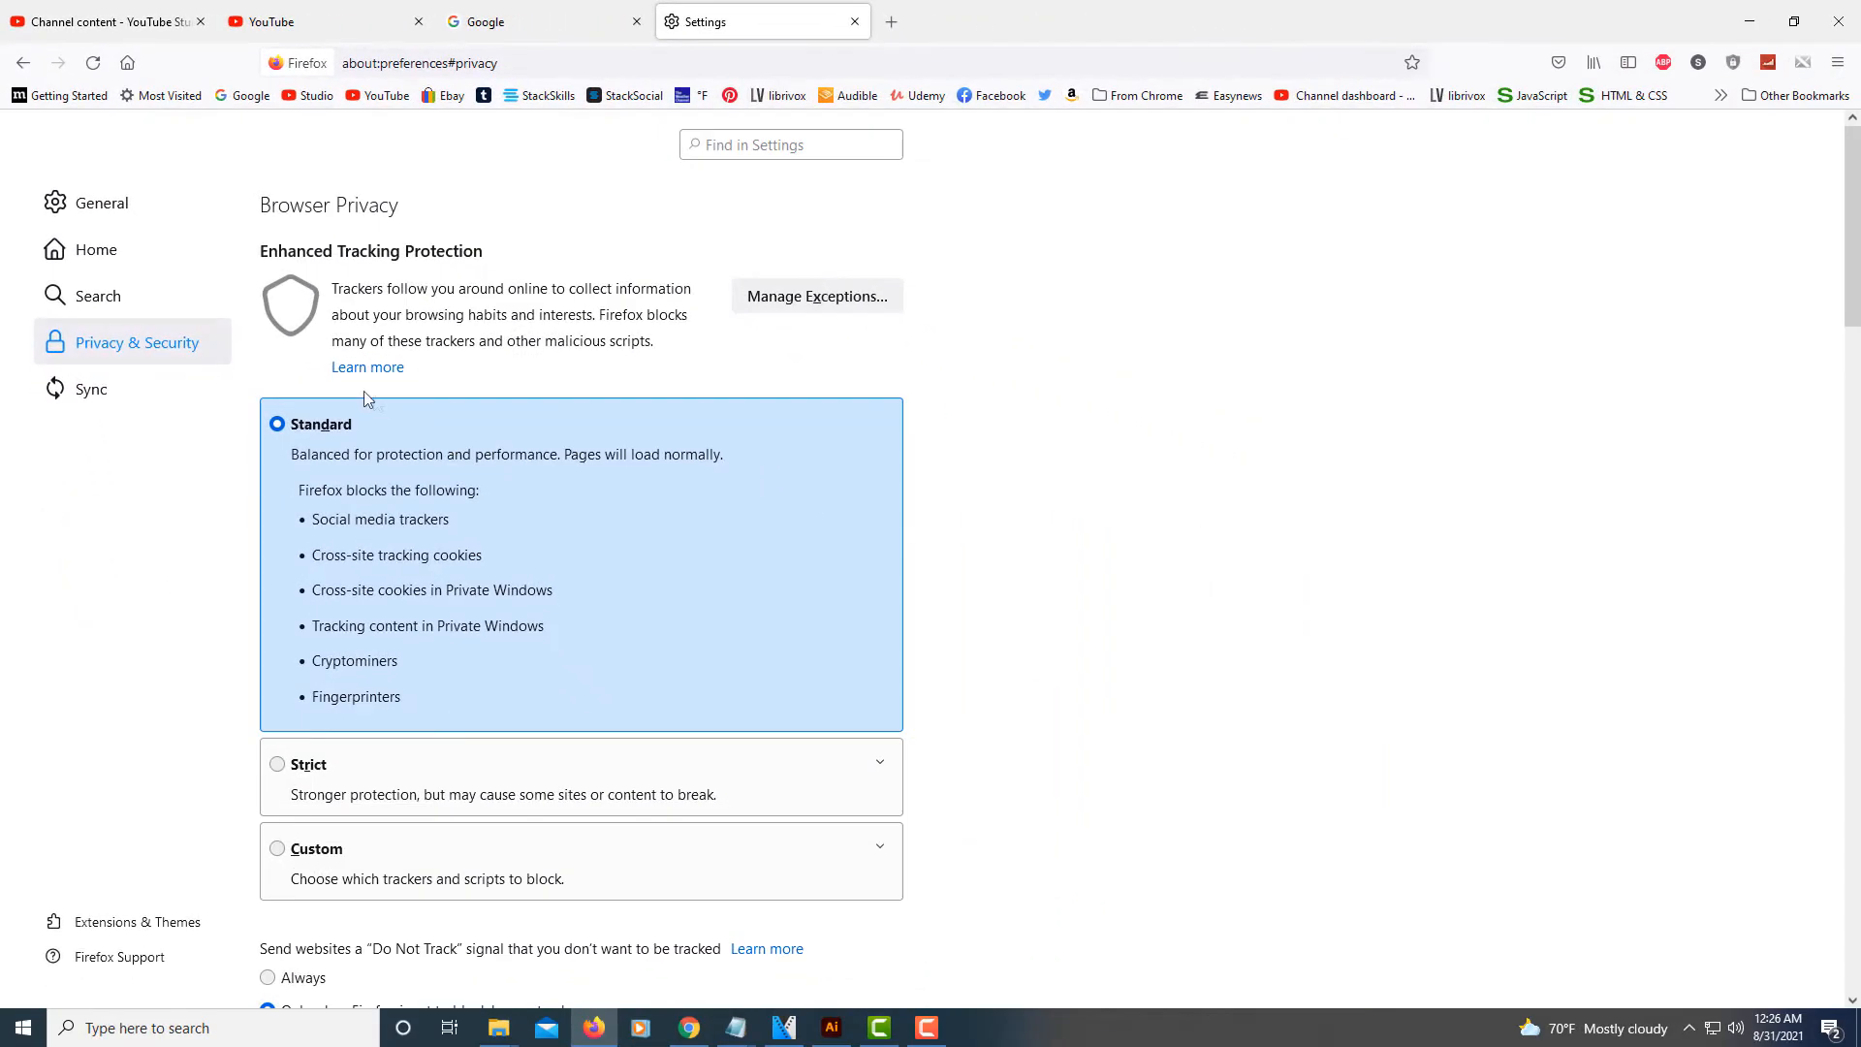
pyautogui.scroll(-3)
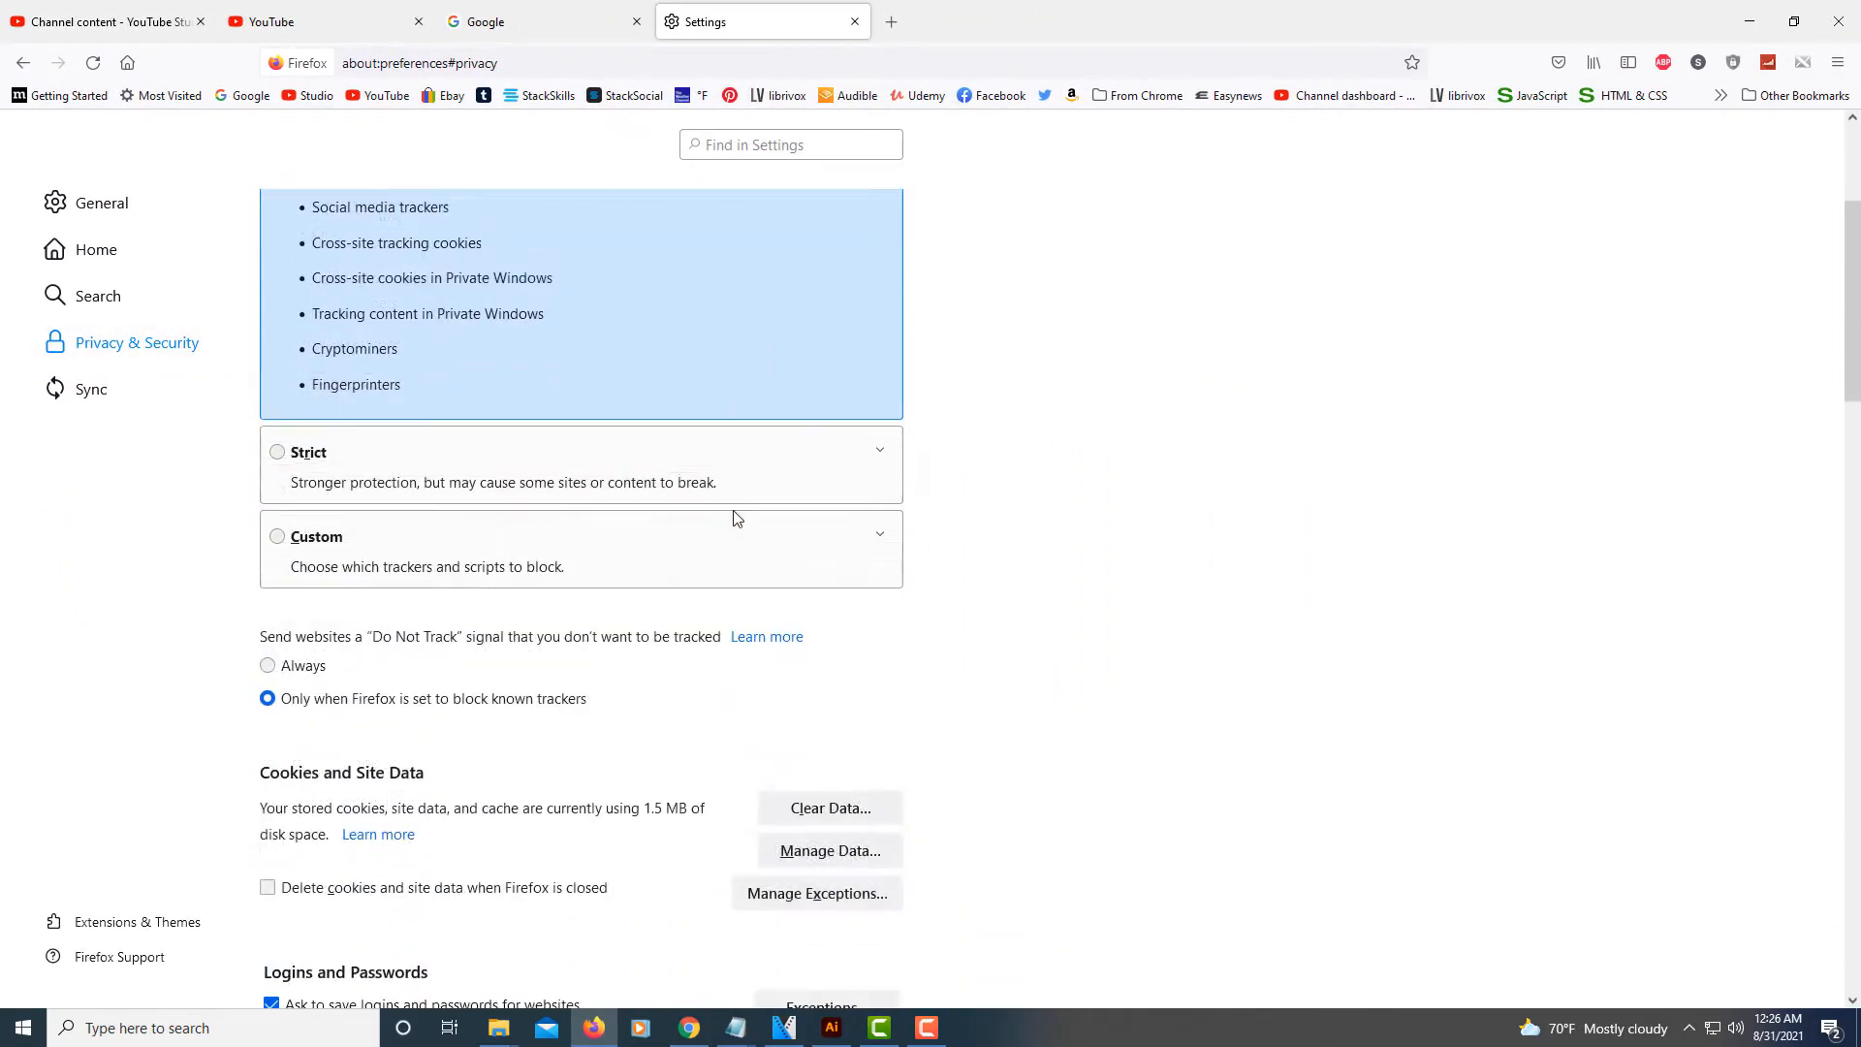
pyautogui.scroll(-3)
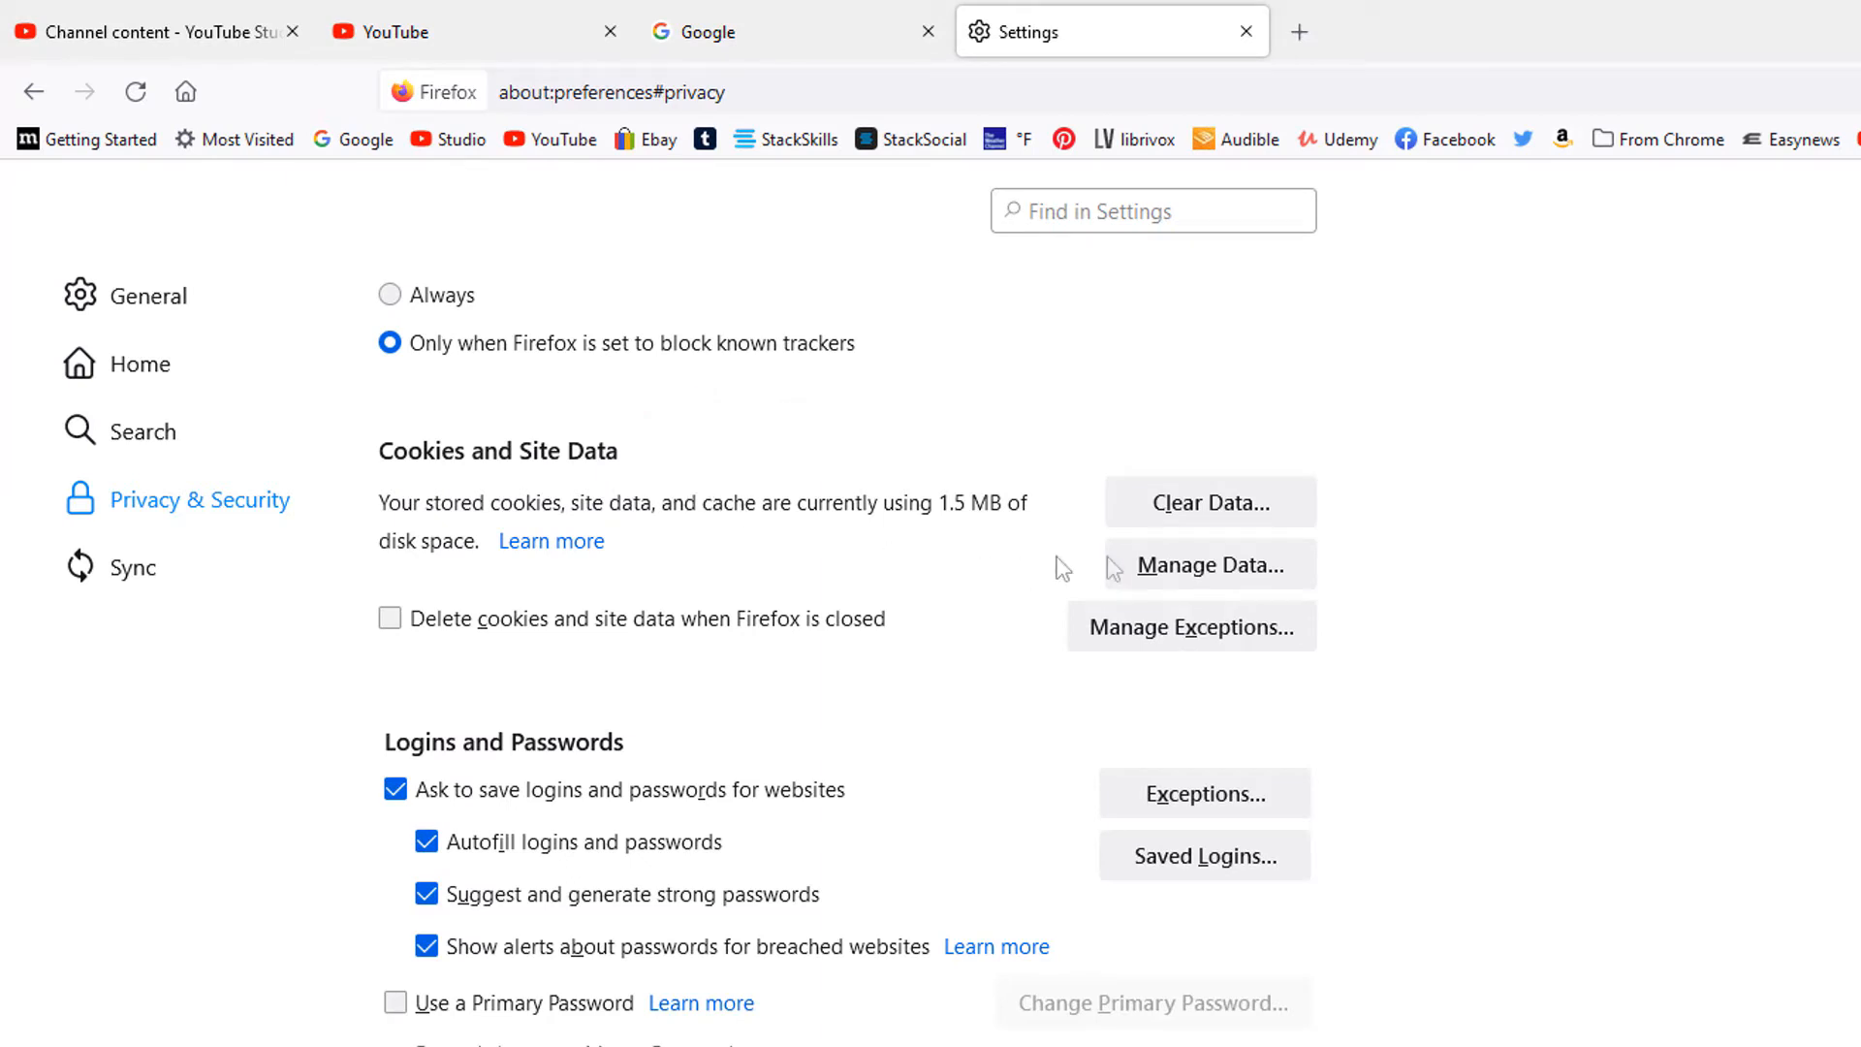
pyautogui.moveTo(1208, 500)
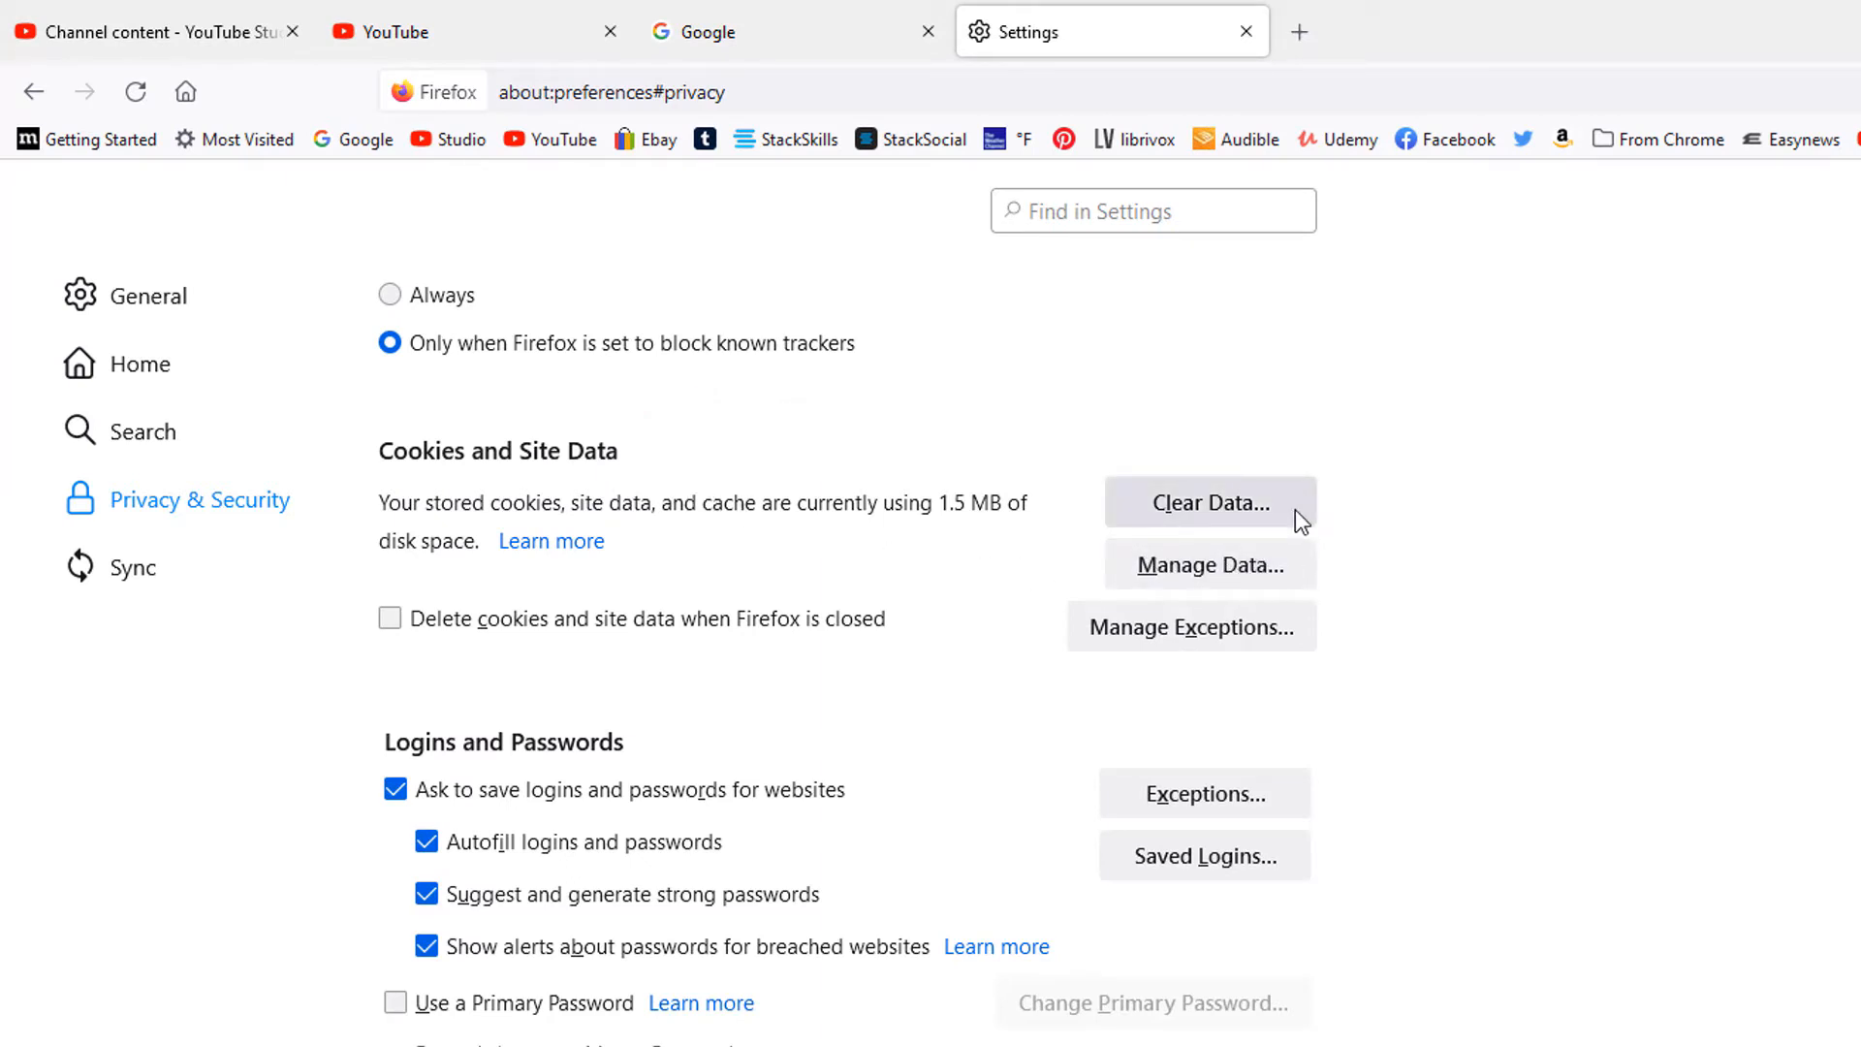
pyautogui.click(1208, 503)
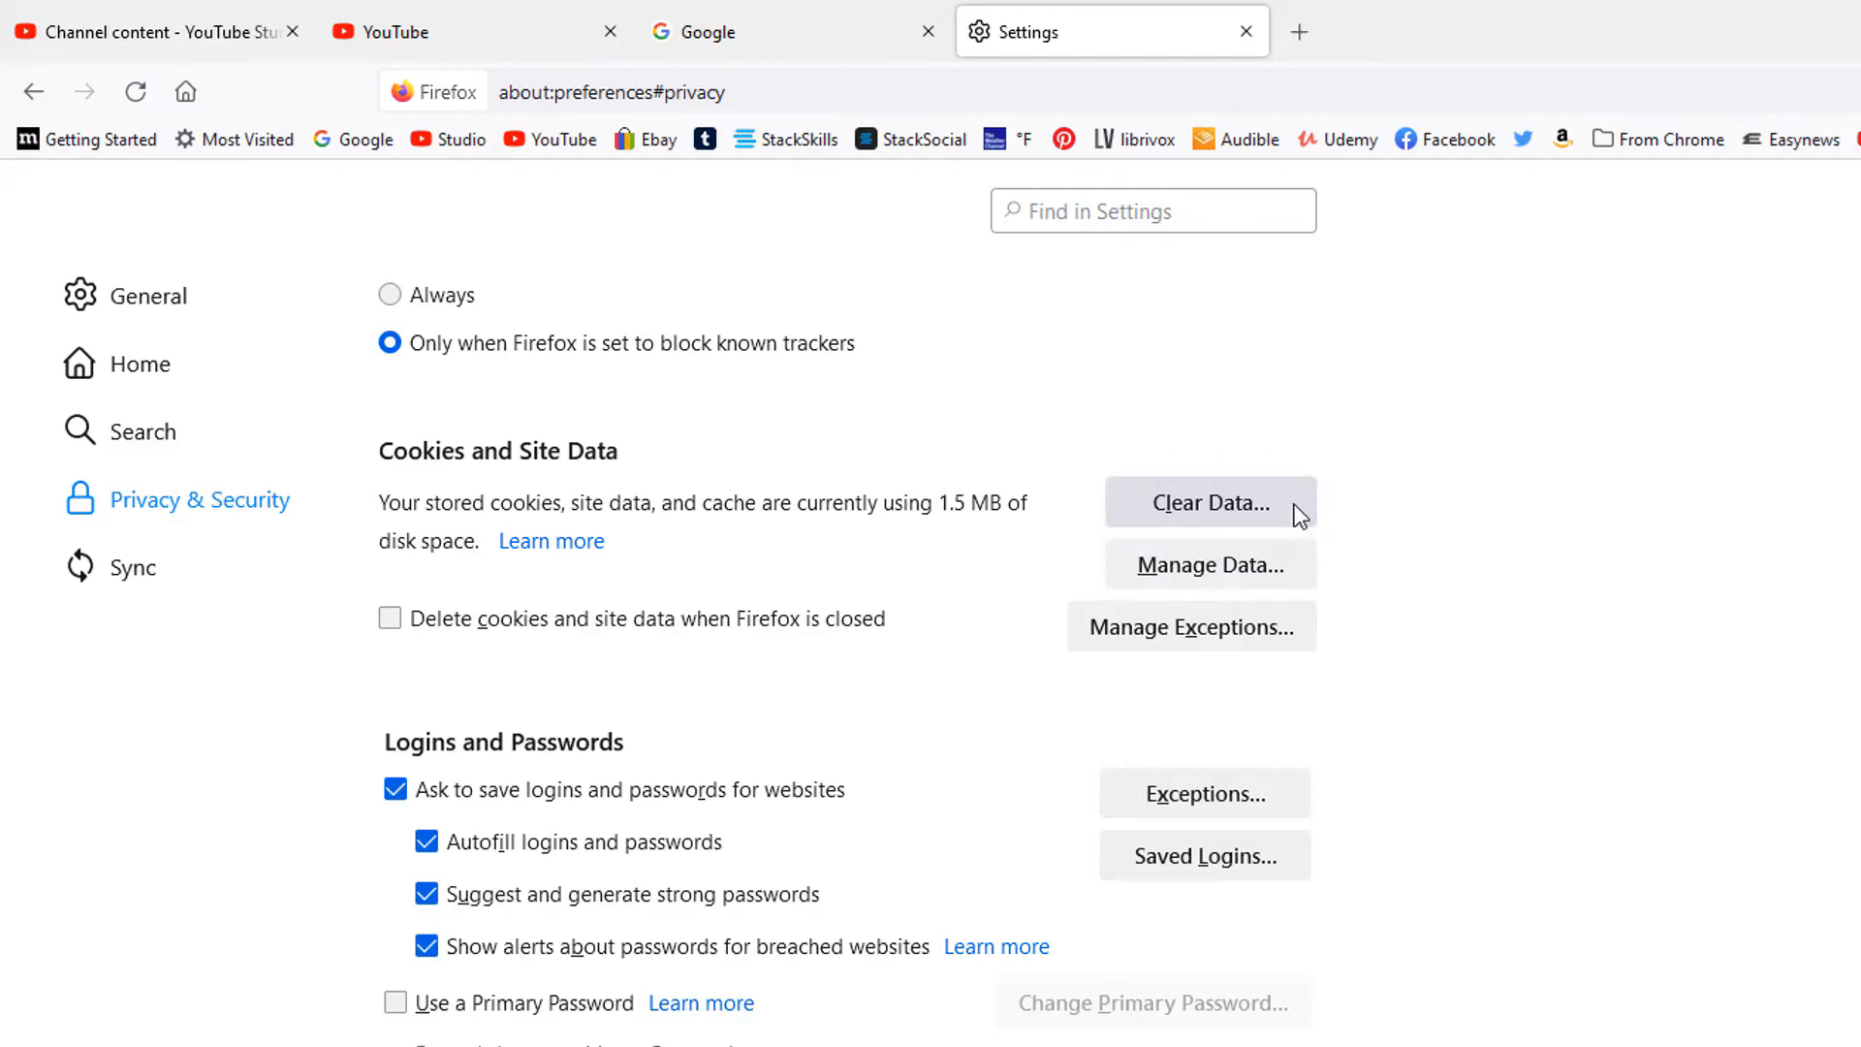
# - Choose to clear both Cookies and Site Data and Cached Web Content, reaching the final confirmation
pyautogui.click(1208, 502)
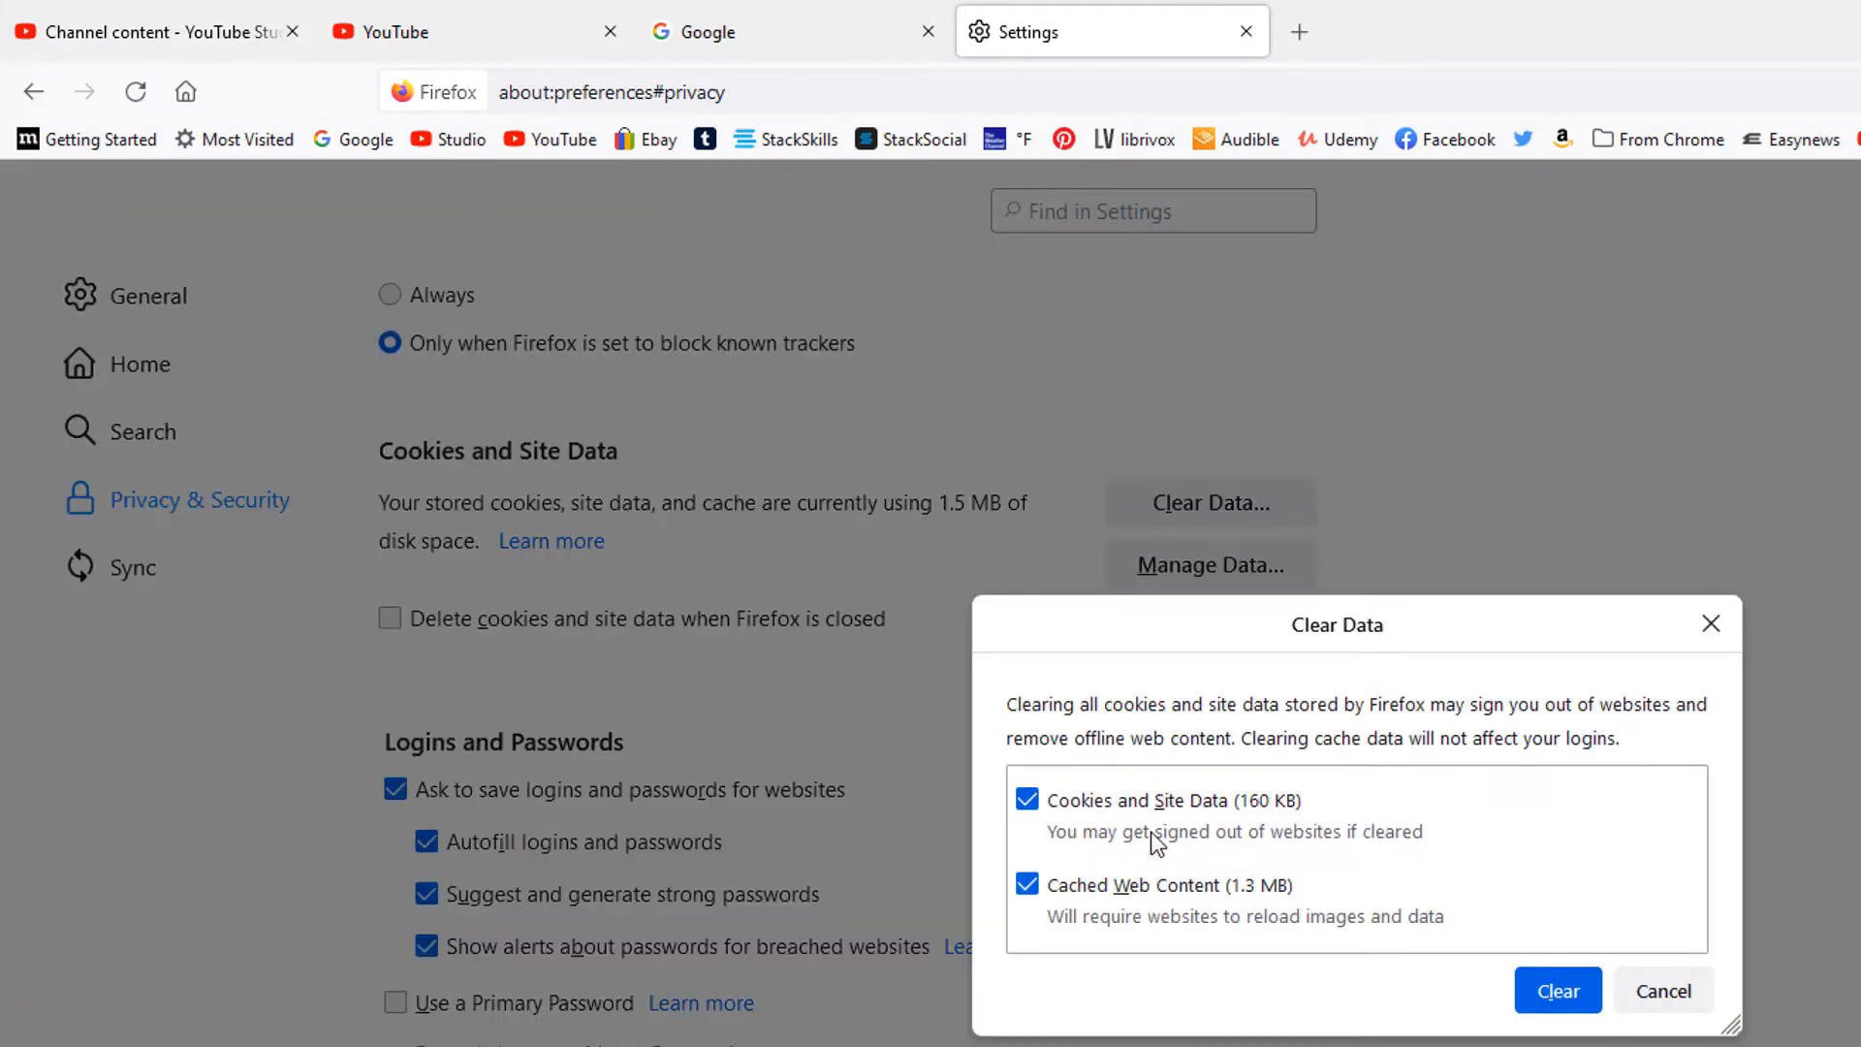
pyautogui.moveTo(1074, 826)
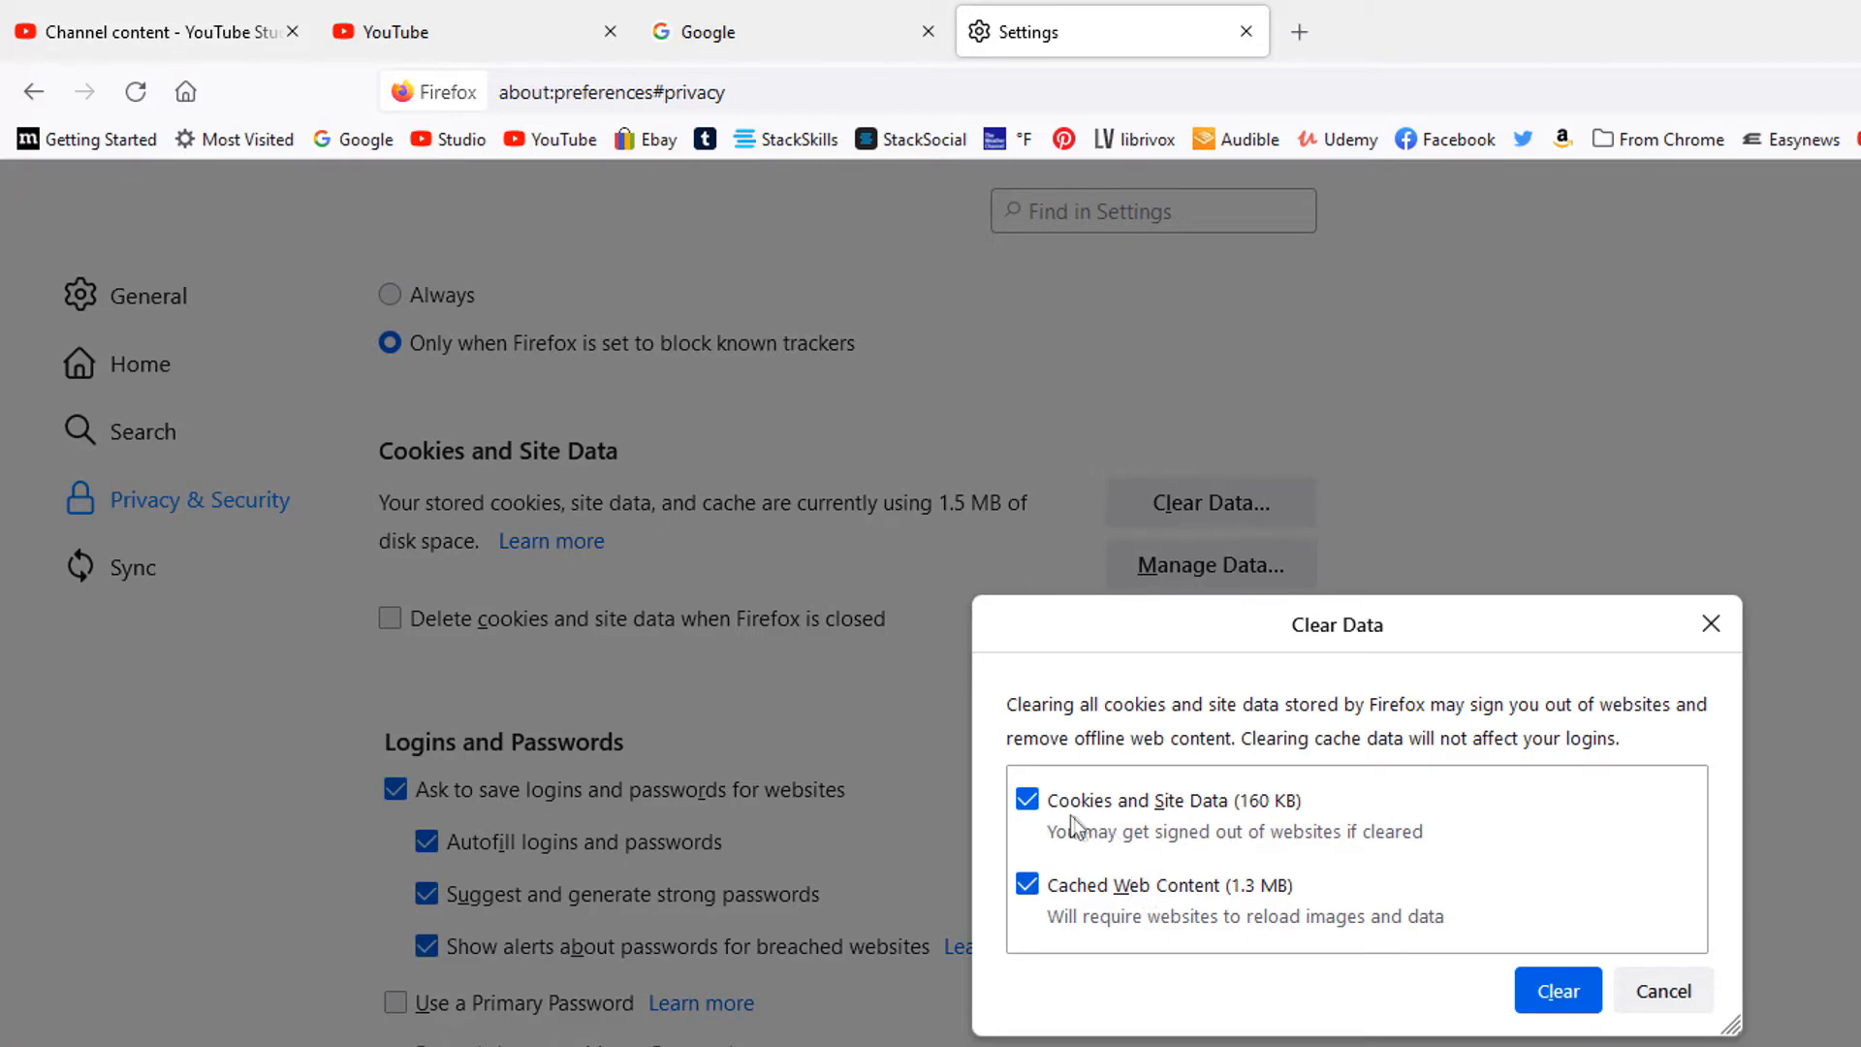
pyautogui.moveTo(1198, 822)
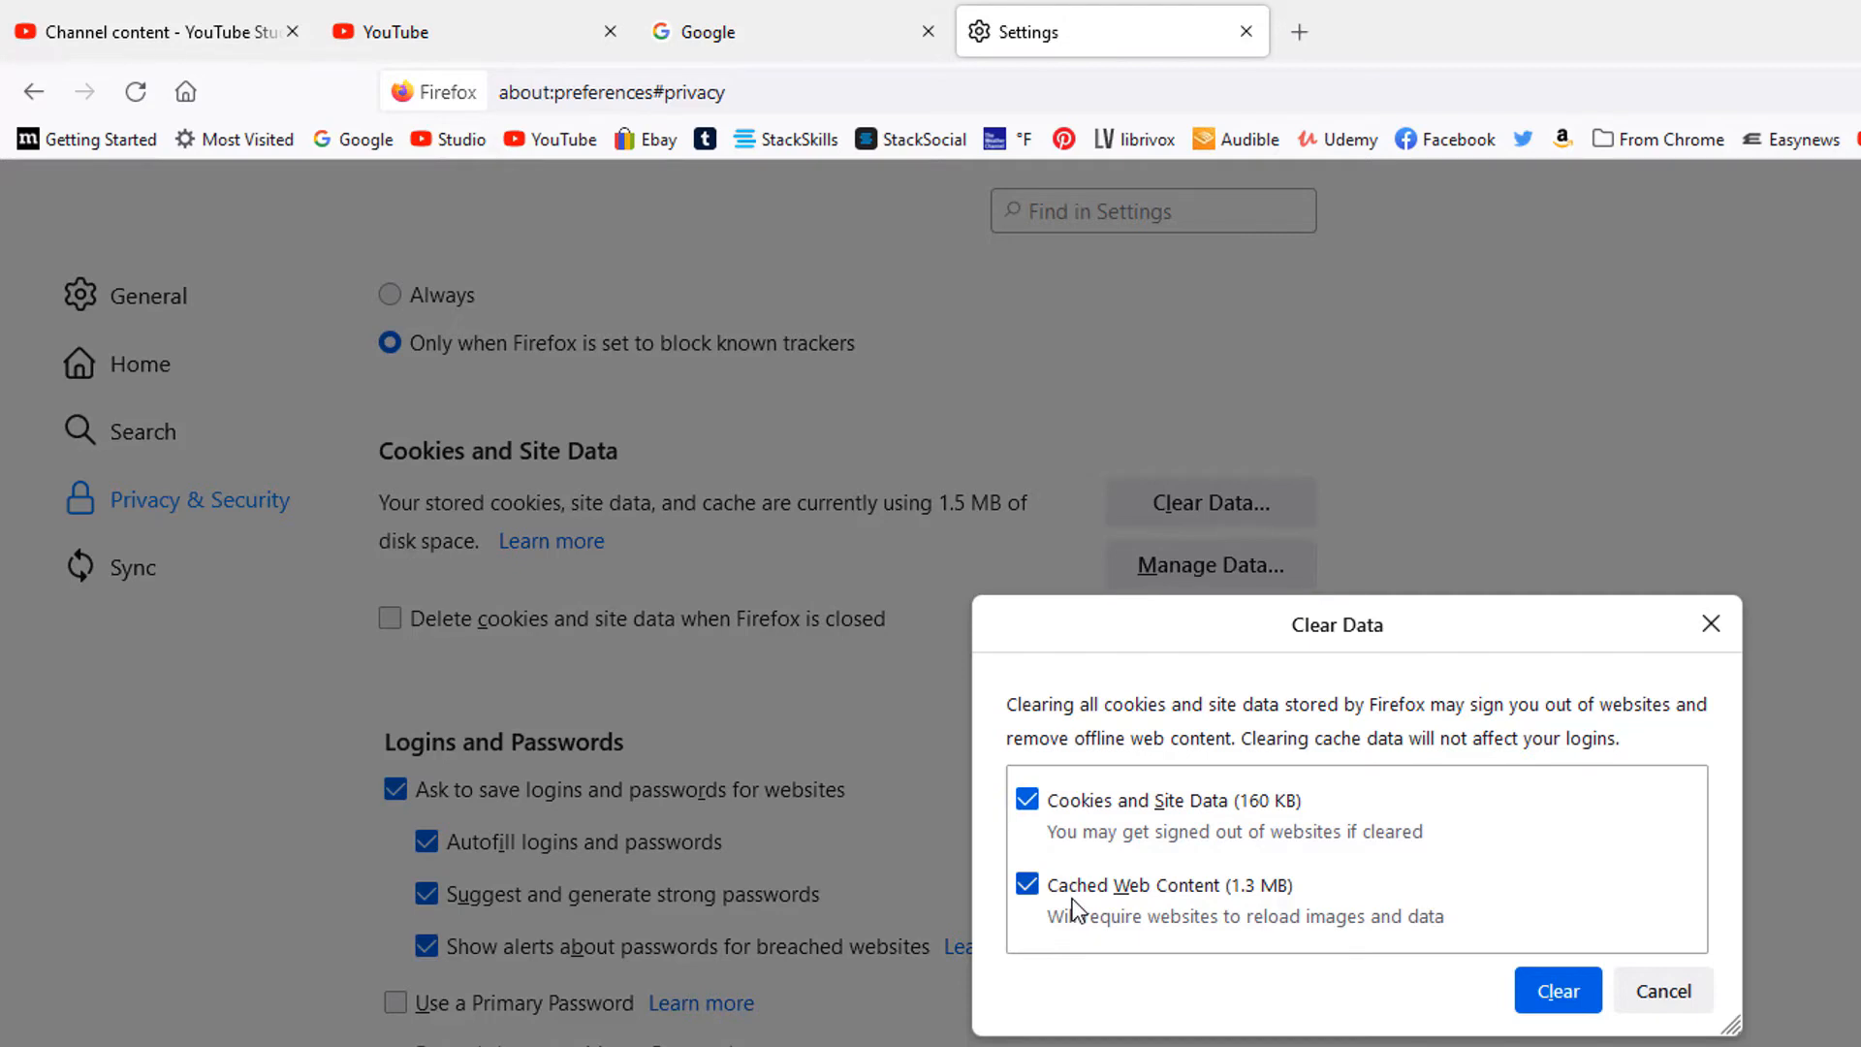
pyautogui.moveTo(1074, 901)
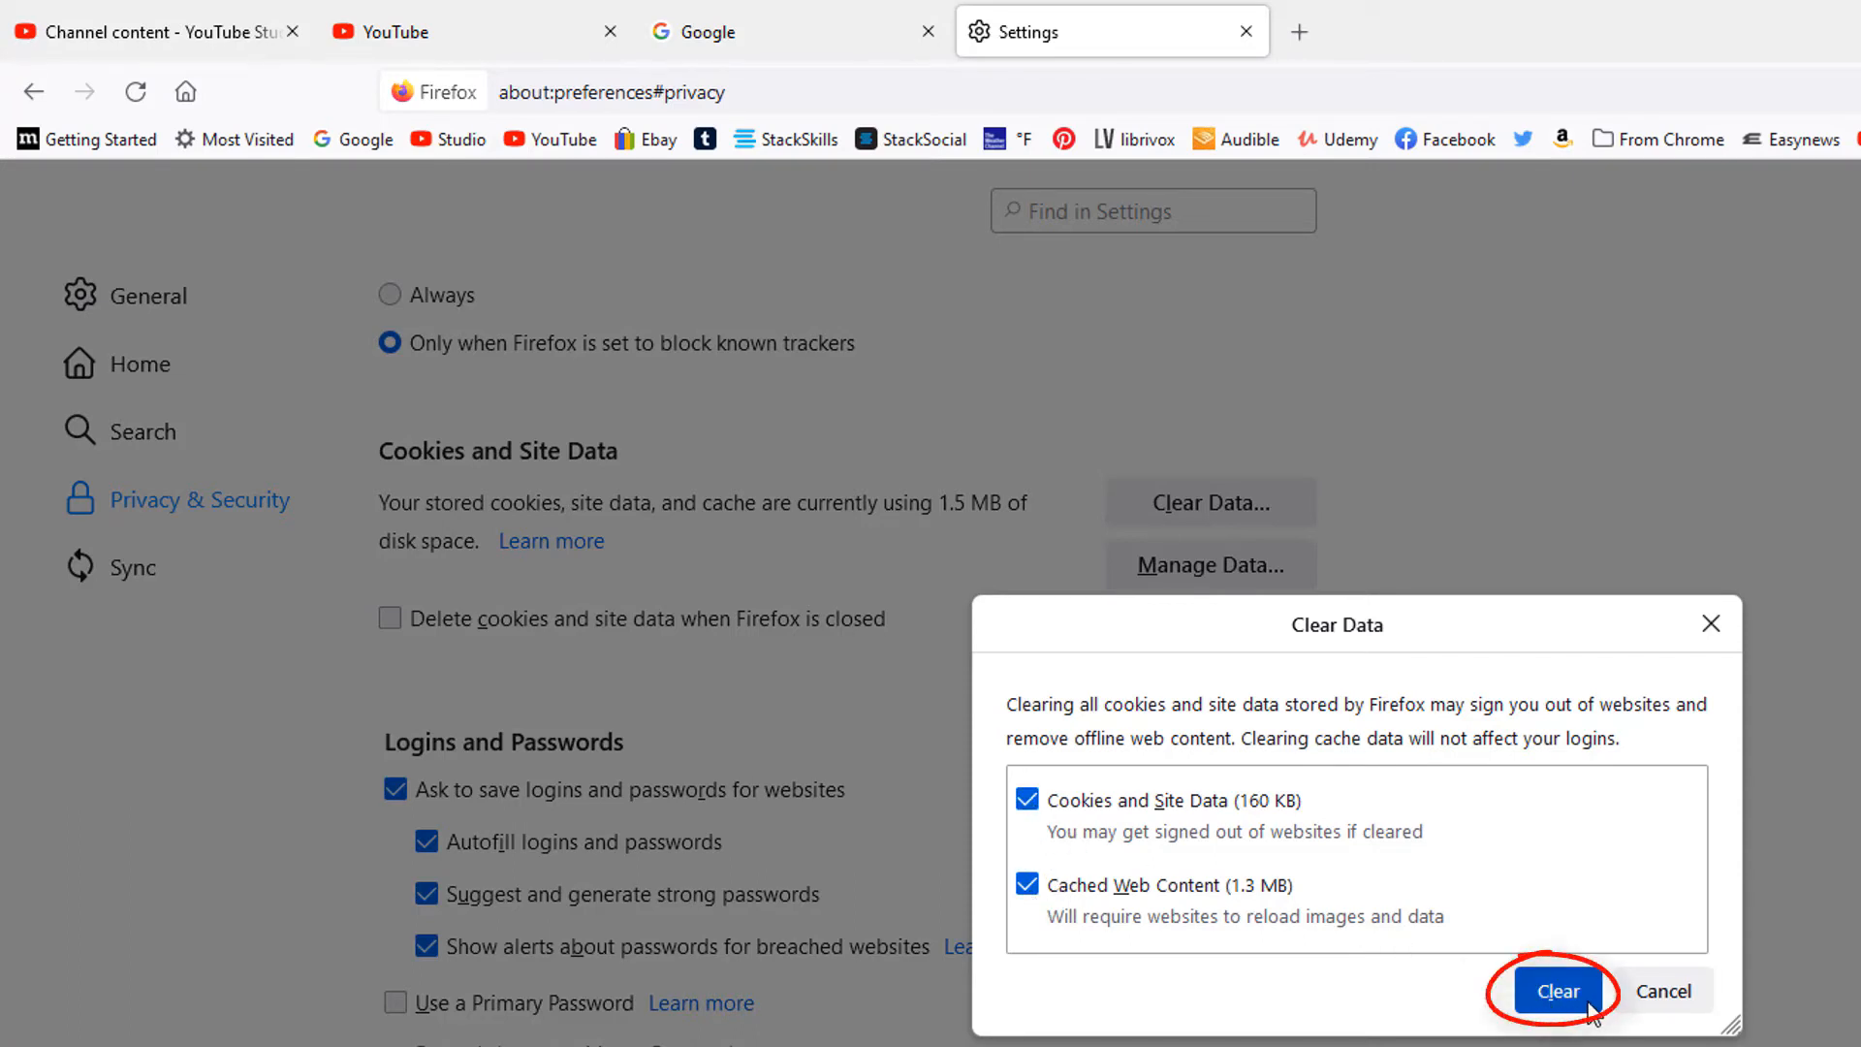
pyautogui.click(1557, 991)
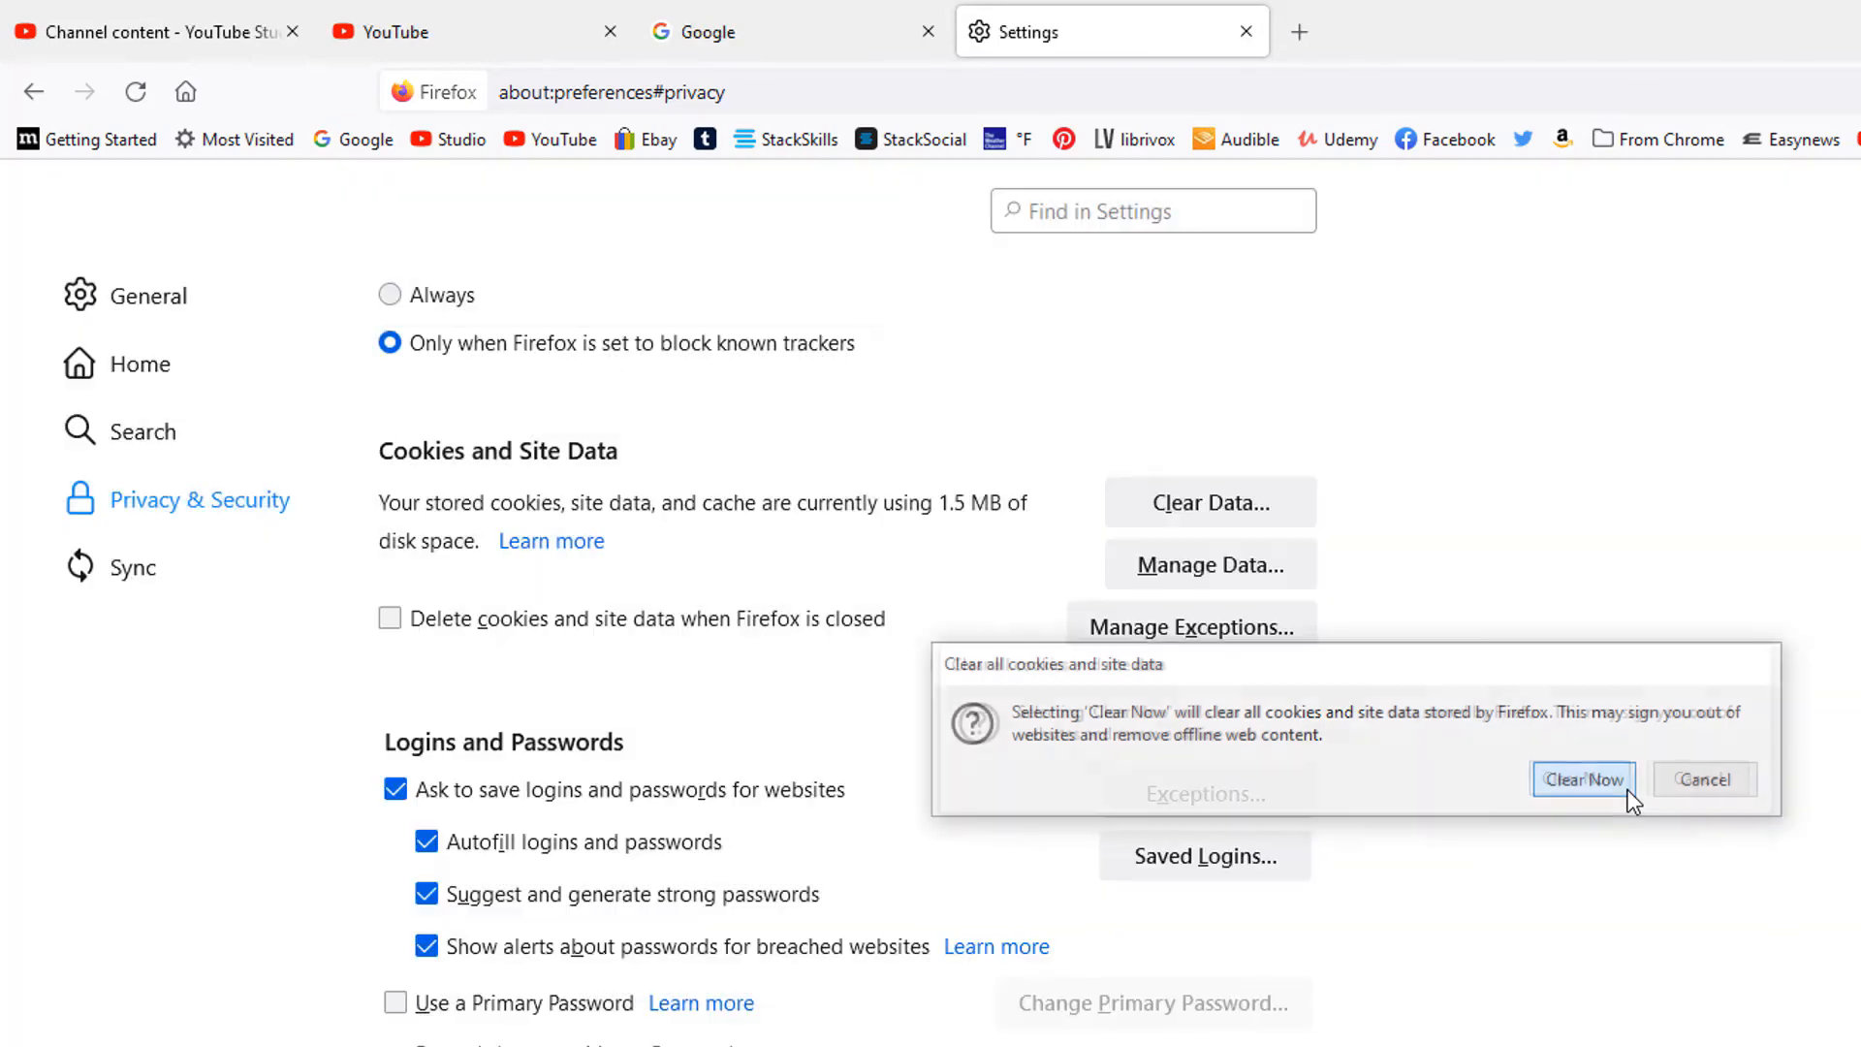
# - Confirm clearing all cookies, site data and cache so storage reports 0 bytes
pyautogui.click(1582, 779)
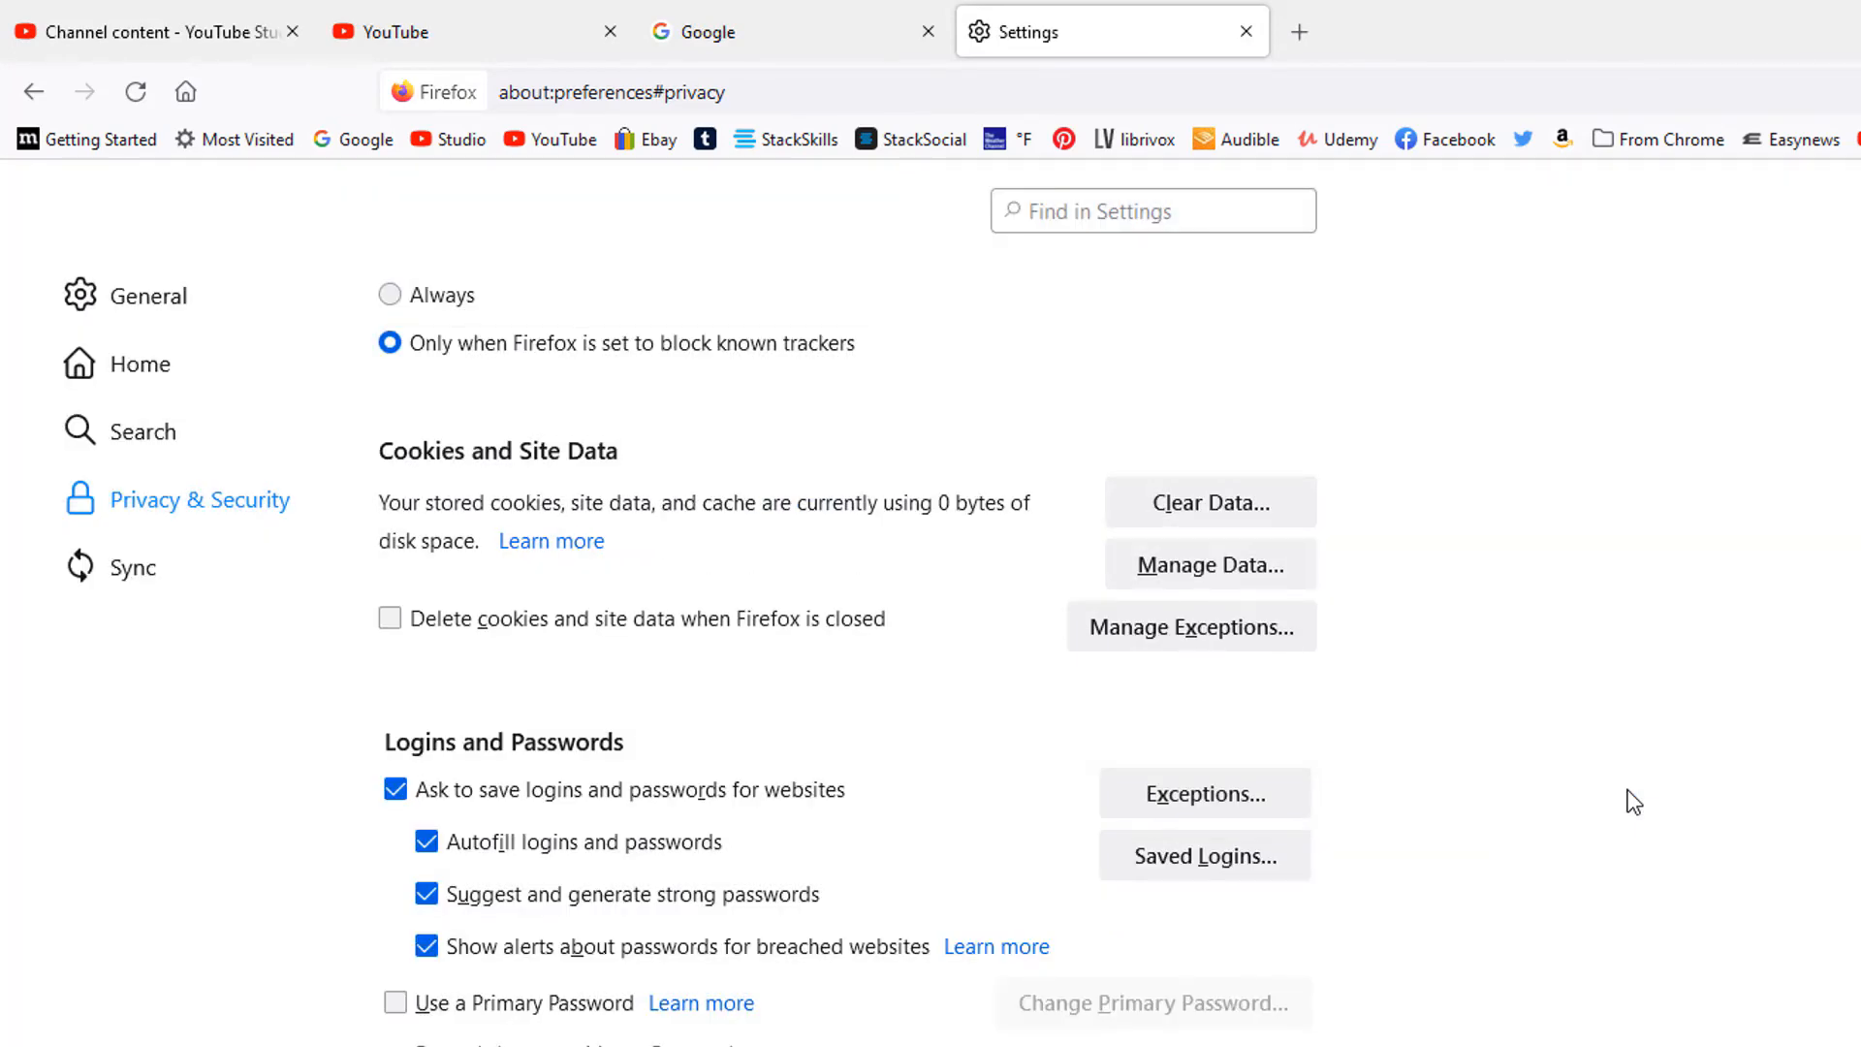